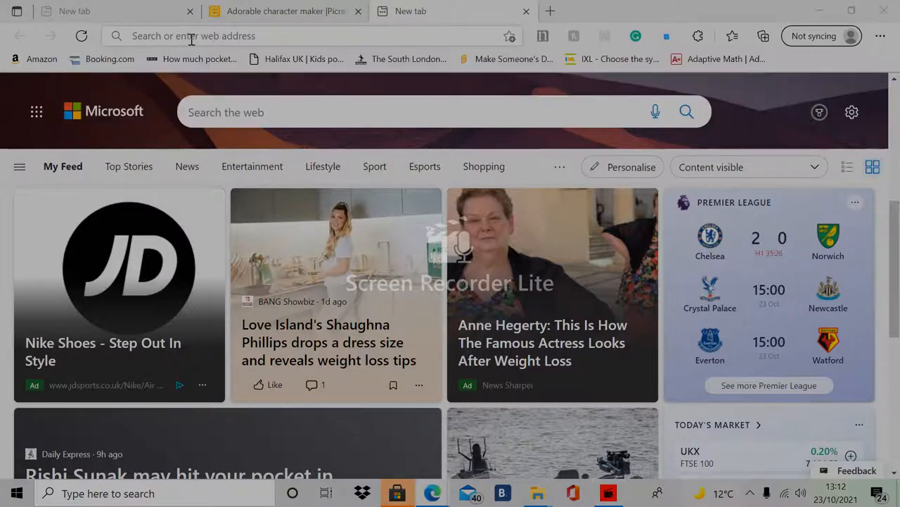
Search Bing for 'nudekay' from the Edge address bar.
type("nudekay&cvid=43c57cafe8b347f48faeb55655f3...")
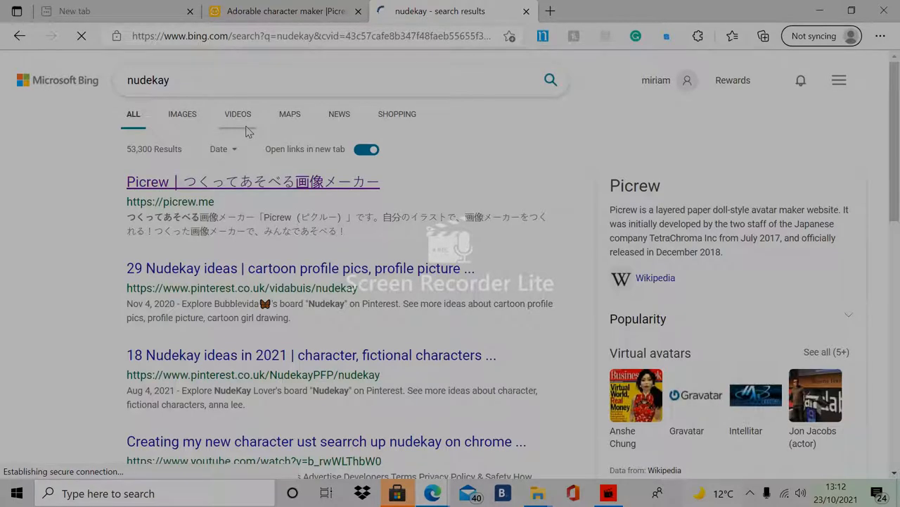
Open picrew.me from the results and run a site search for the saved term 'nudekay'.
left_click(81, 36)
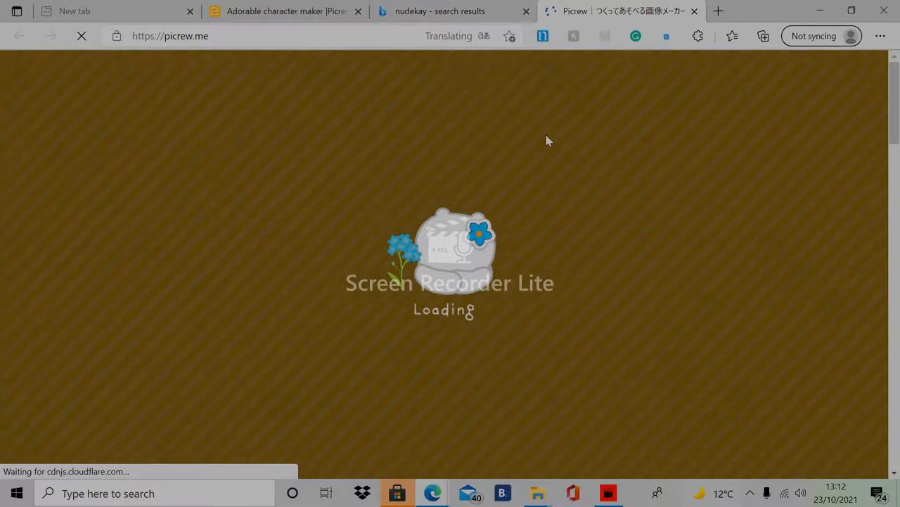
left_click(526, 10)
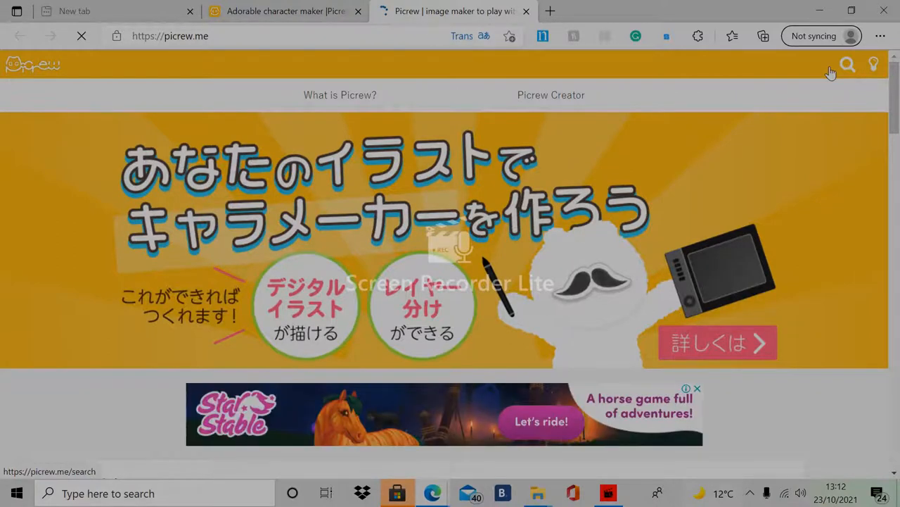
left_click(847, 65)
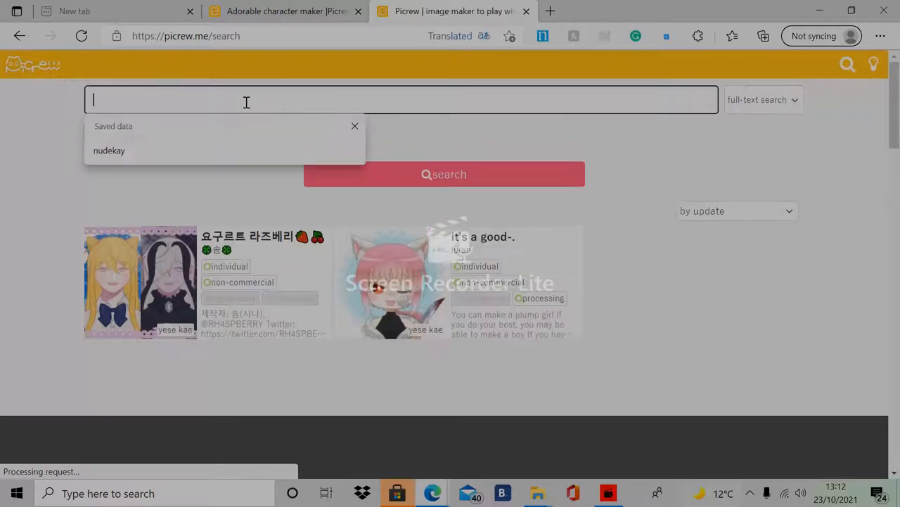
left_click(109, 150)
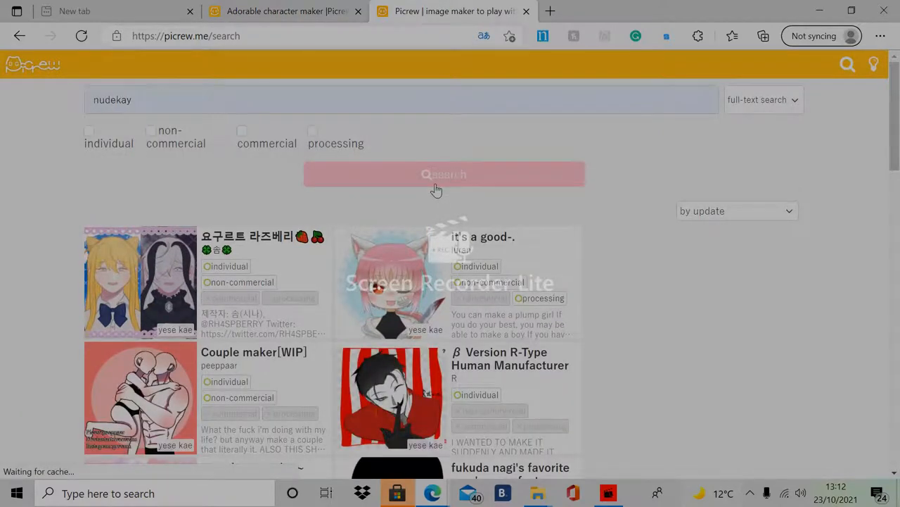
left_click(443, 174)
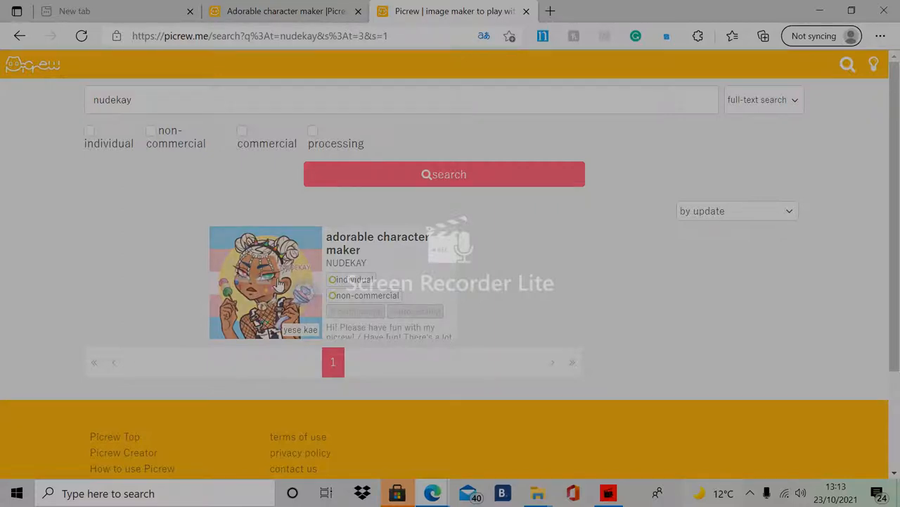
Open the adorable character maker and browse the body base and other part categories.
left_click(265, 281)
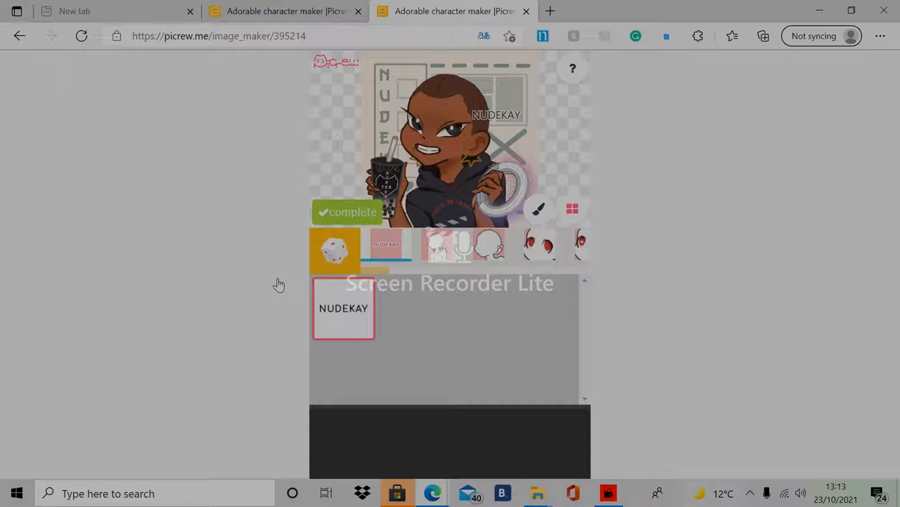
left_click(336, 250)
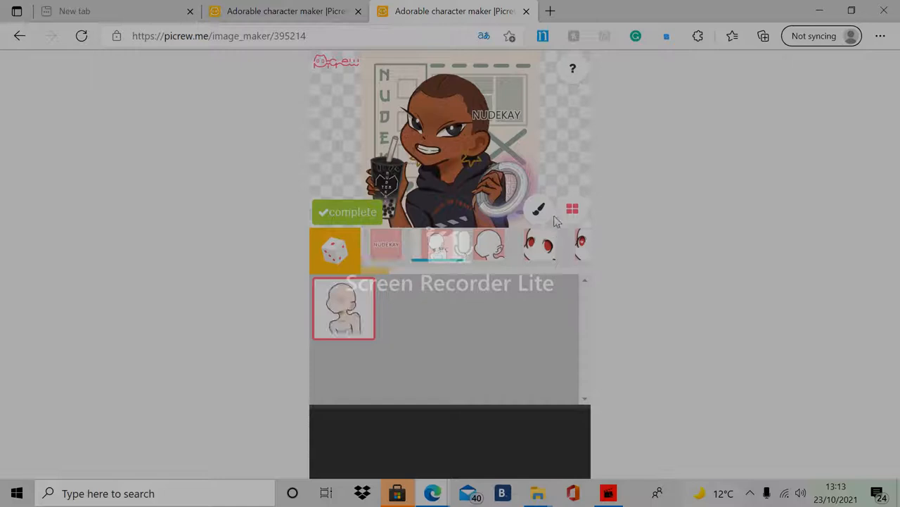
left_click(538, 209)
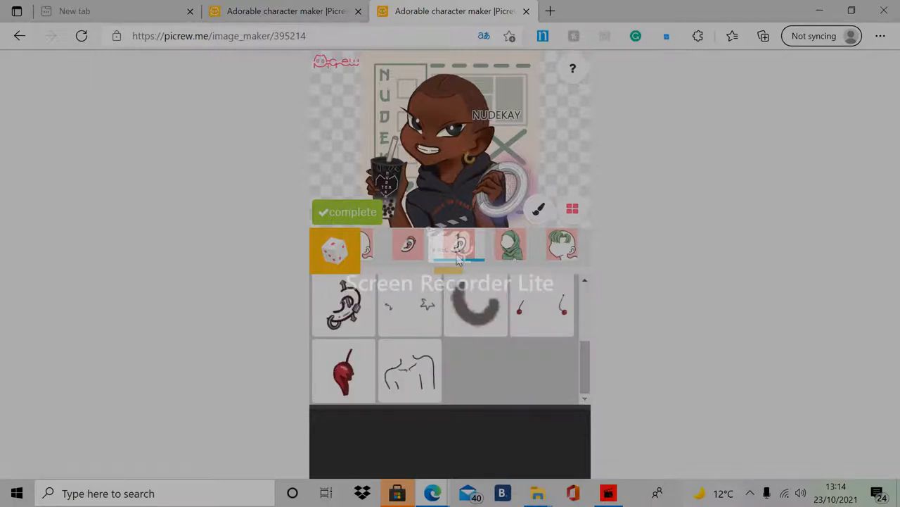
Add the red feather accessory, then view the ear shape and headscarf options.
left_click(409, 371)
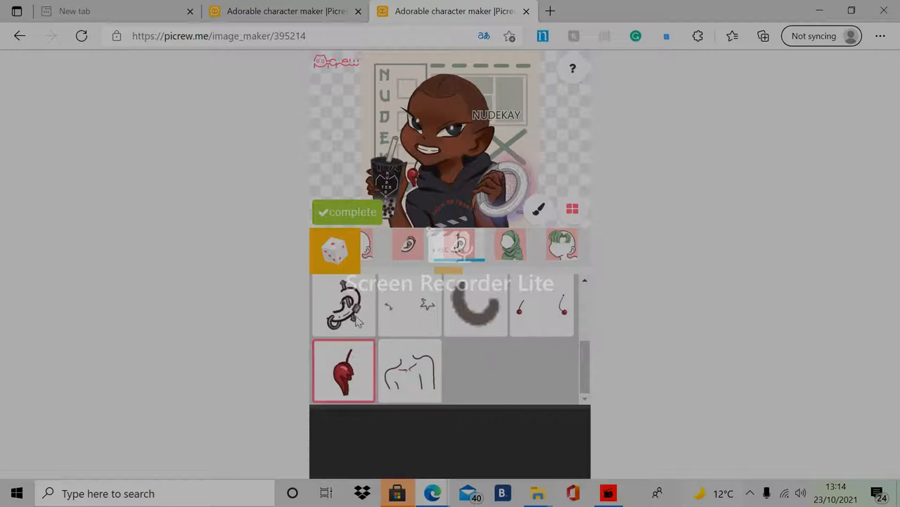
left_click(344, 305)
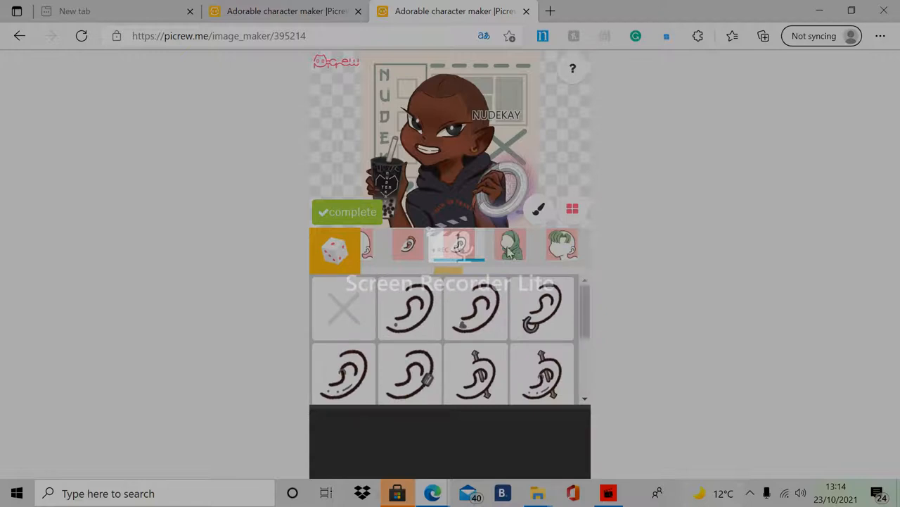
left_click(510, 244)
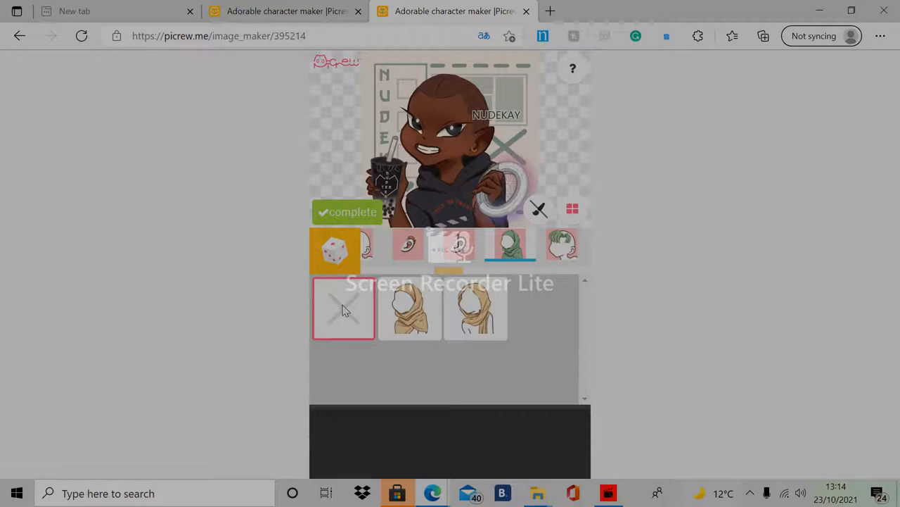
mouse_move(452, 274)
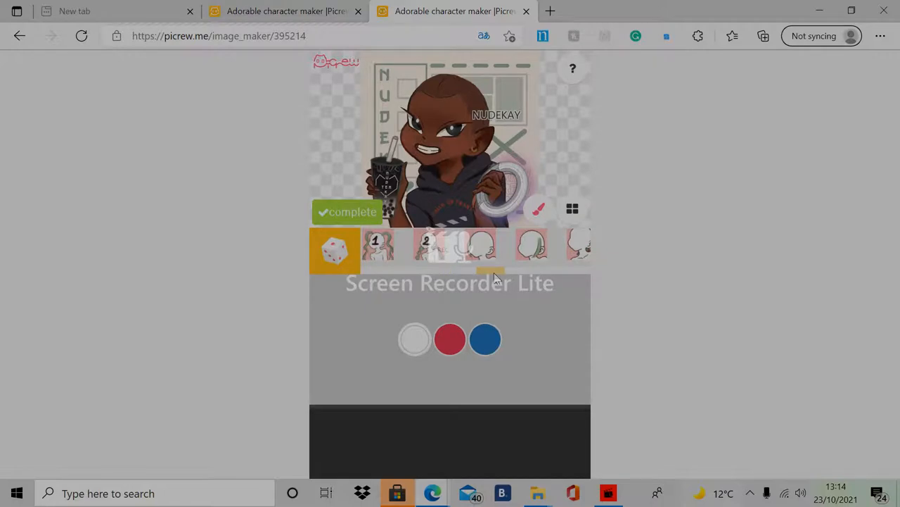
Add fluffy back hair from back hair 2 and dress the avatar in the strappy tank top.
left_click(572, 208)
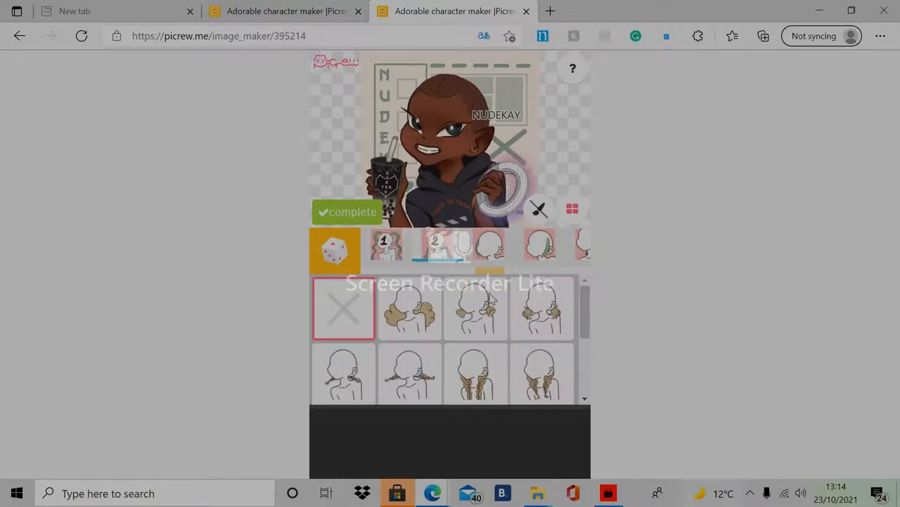
left_click(410, 310)
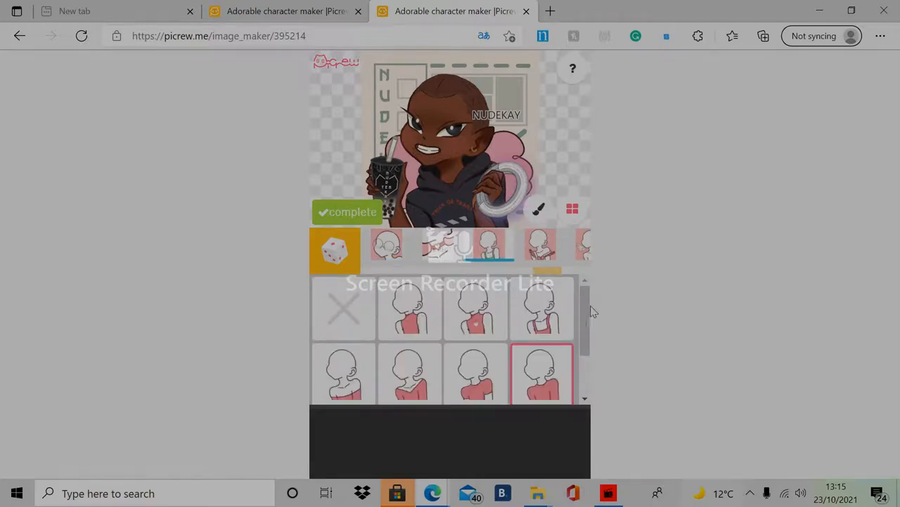
left_click(475, 309)
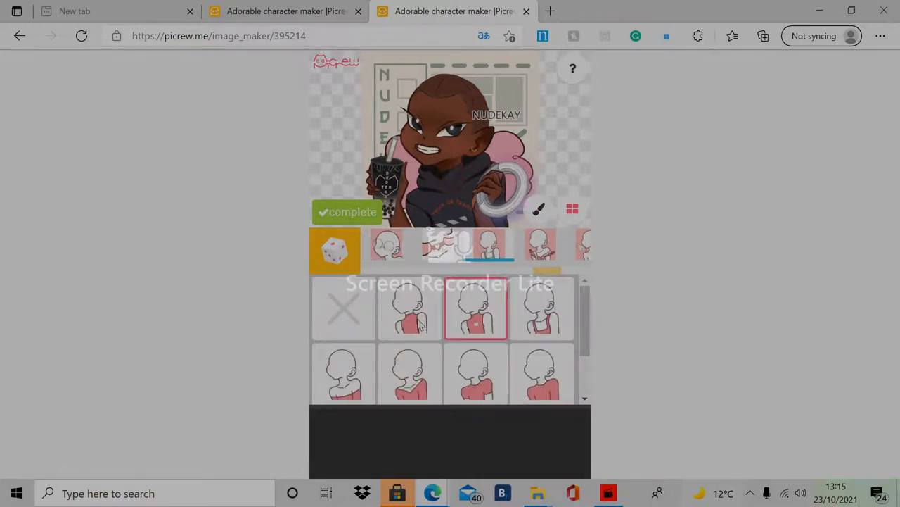
left_click(343, 374)
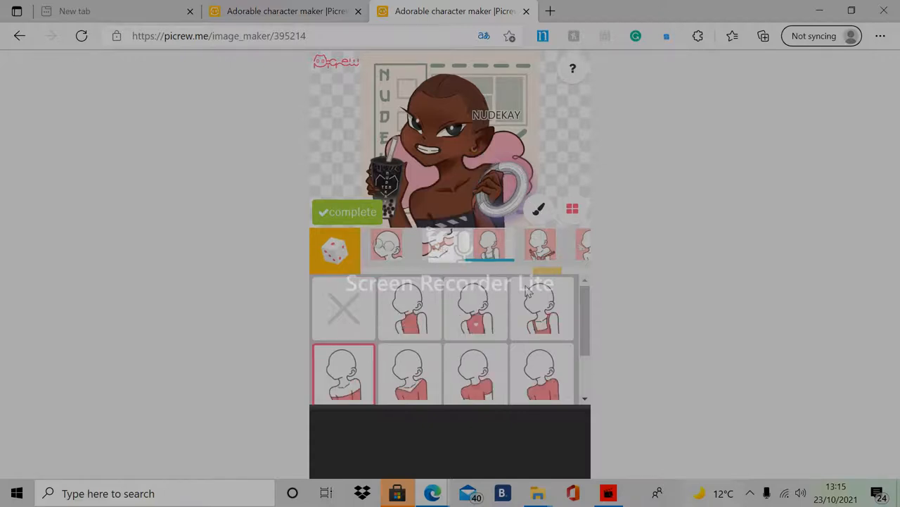
left_click(476, 373)
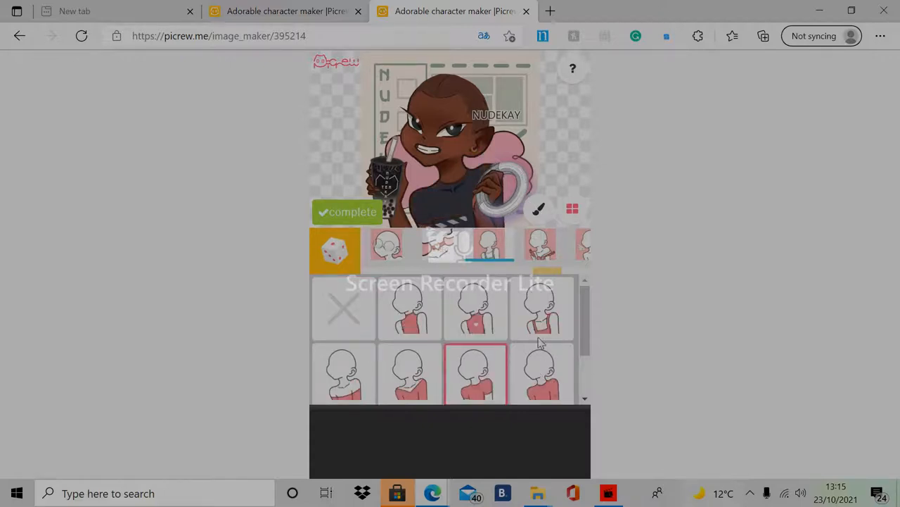
left_click(542, 308)
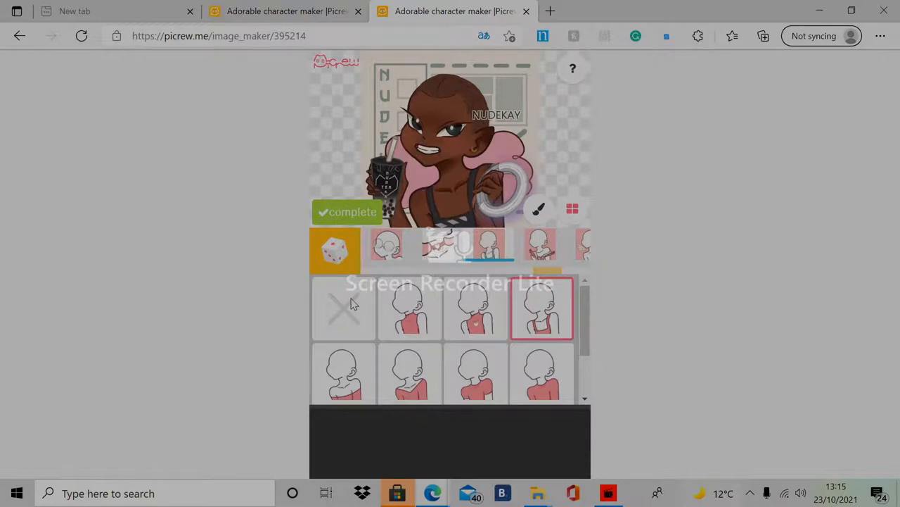
mouse_move(539, 273)
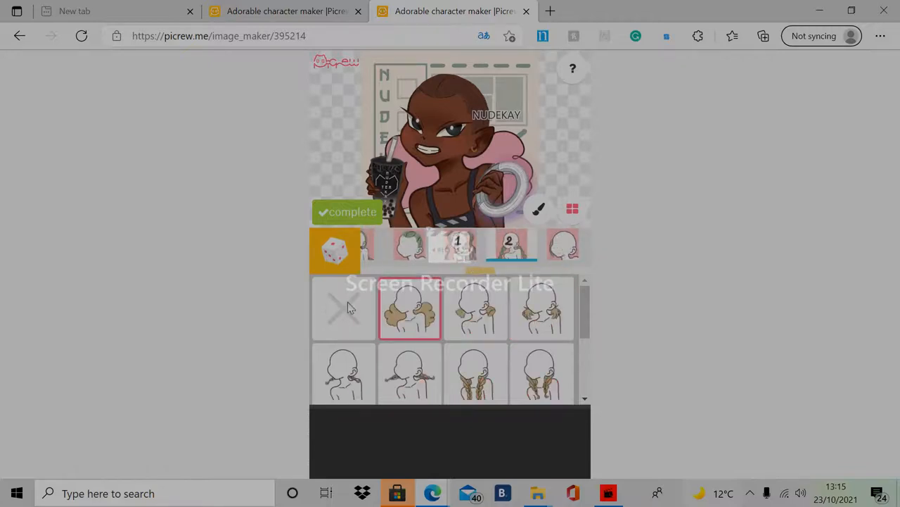
Remove the fluffy back hair and add fruit clips to the hair.
left_click(344, 308)
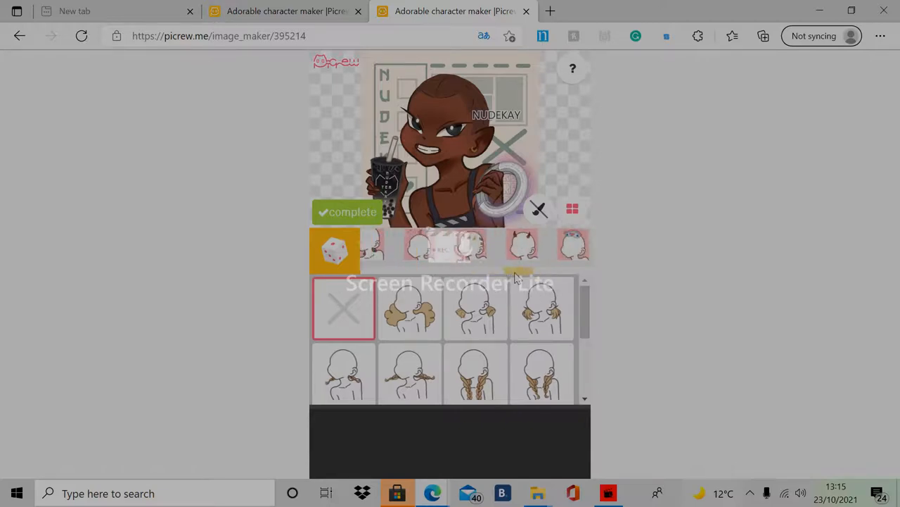
left_click(475, 373)
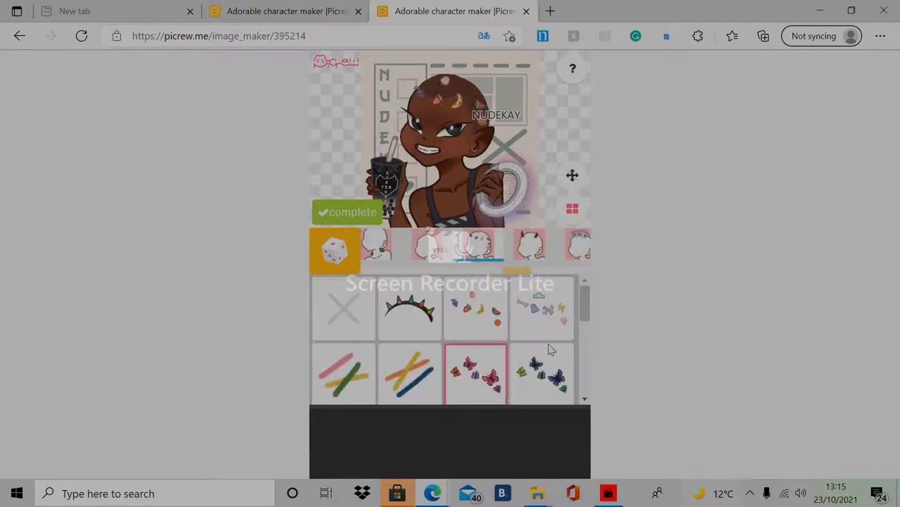
left_click(475, 309)
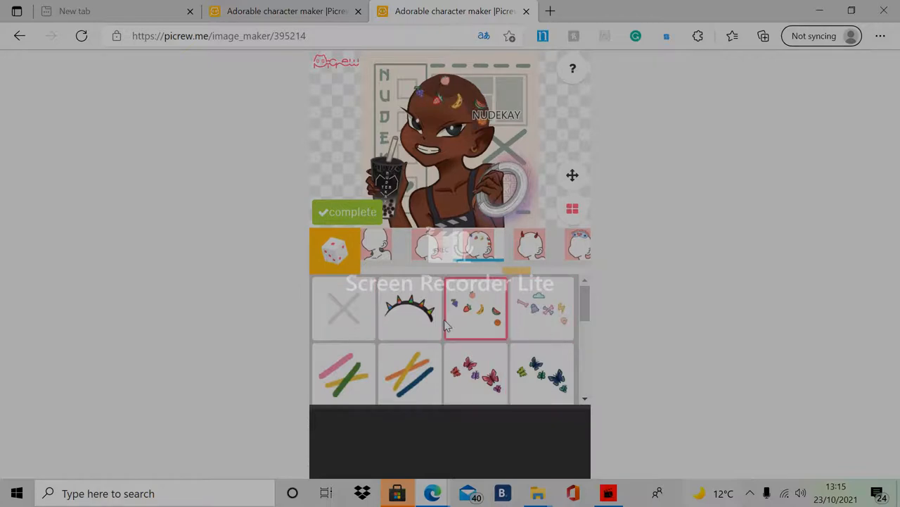
Give the avatar a peace-sign hand from the hands options.
scroll("down", 3)
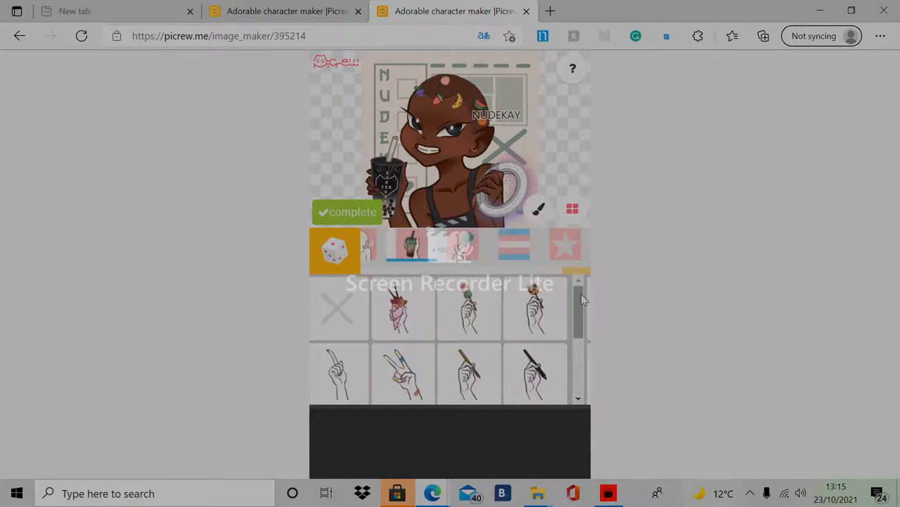
scroll("down", 3)
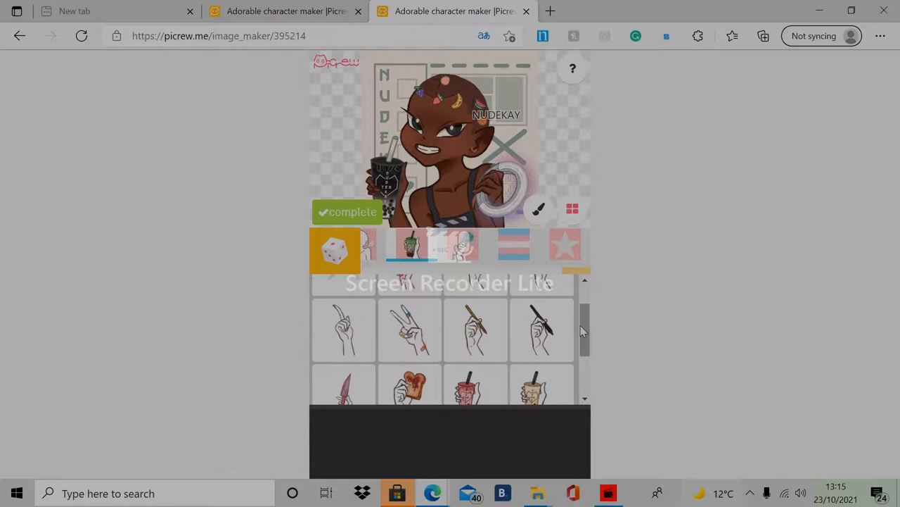
left_click(409, 329)
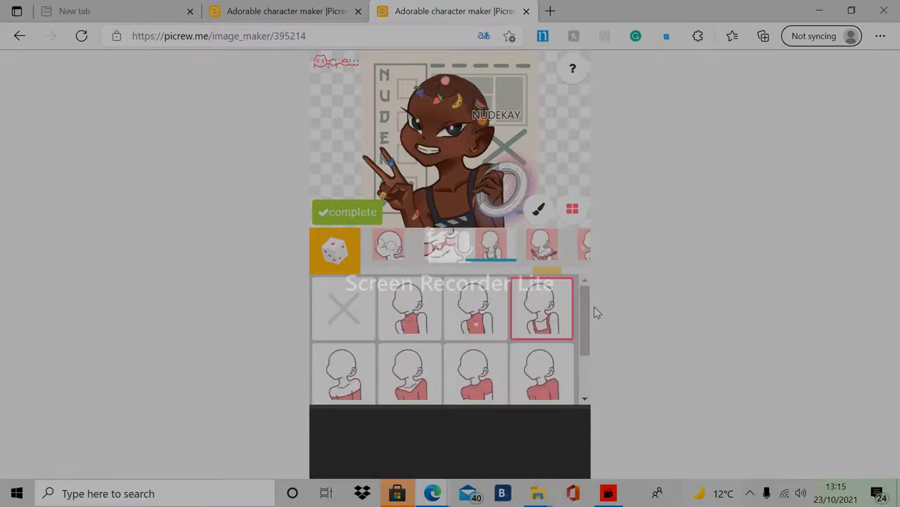
scroll("down", 3)
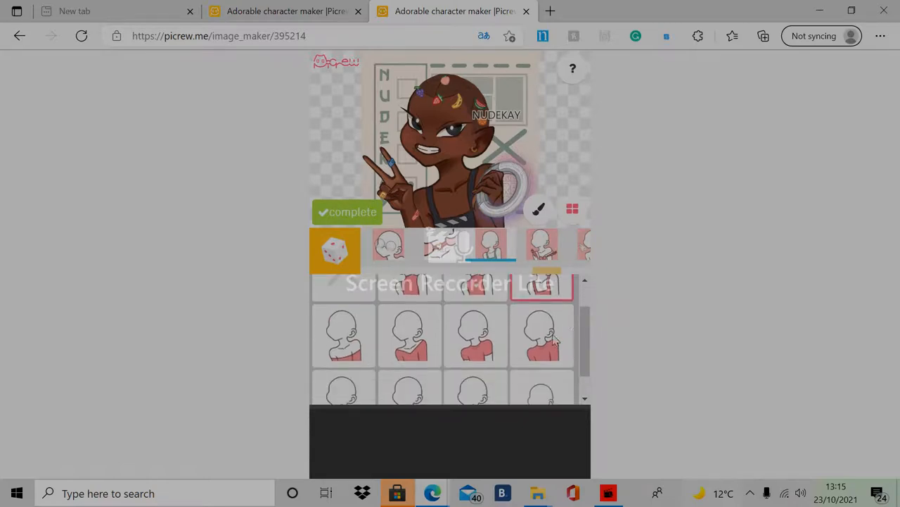
Try a couple of different tops on the avatar.
left_click(542, 335)
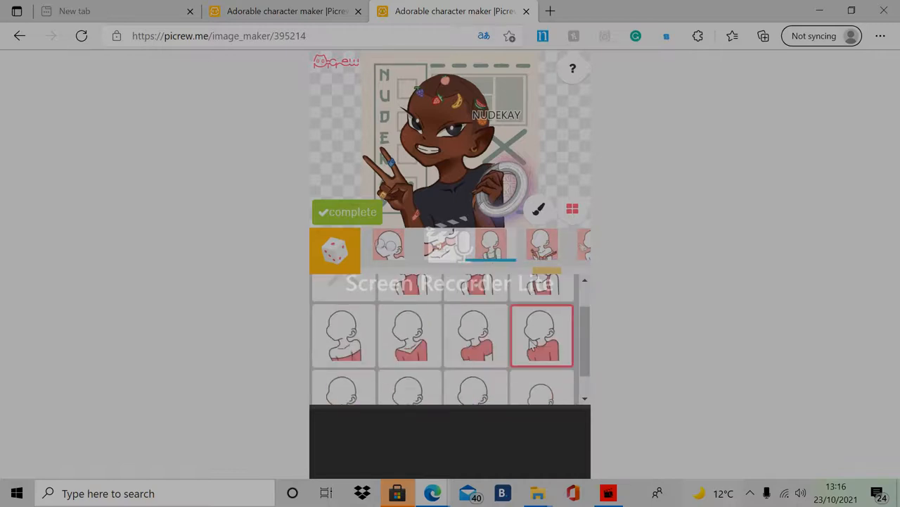
left_click(410, 336)
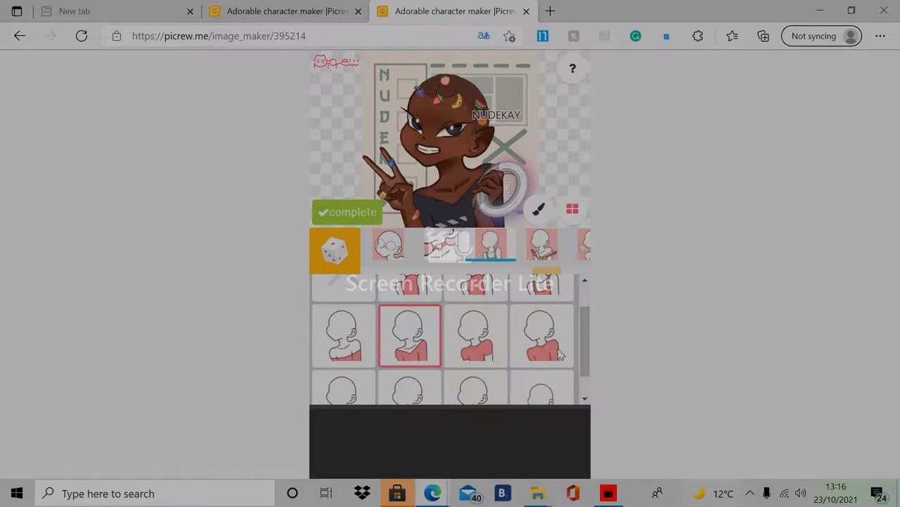
scroll("down", 3)
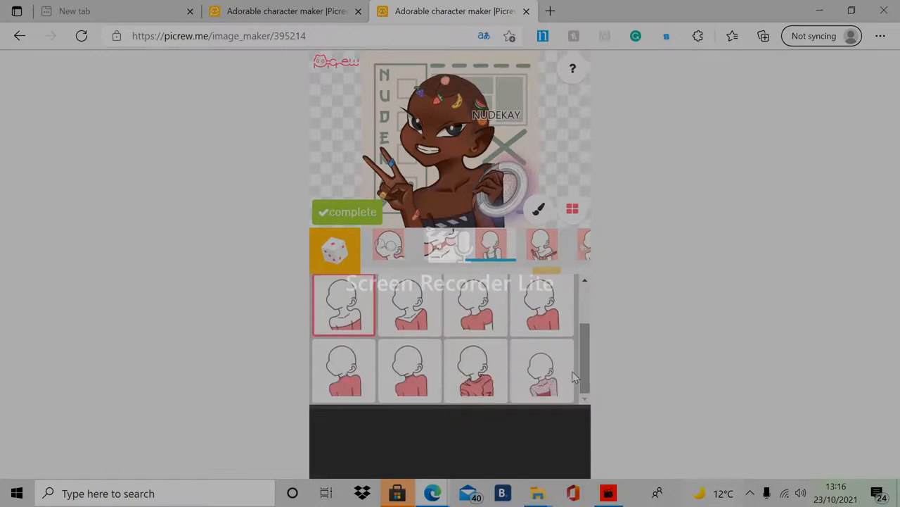
Try collared, strappy, pink robe and frilly outer layers, ending with the pink short-sleeved top.
left_click(475, 371)
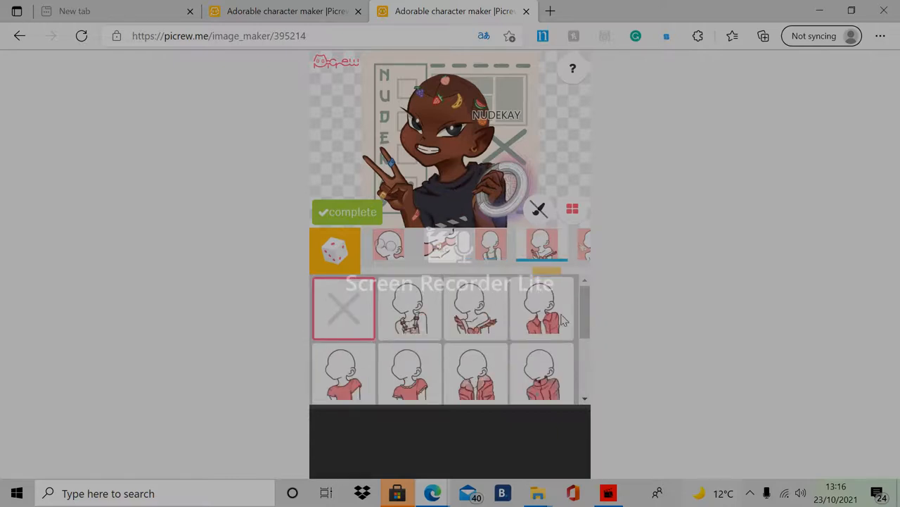
left_click(475, 373)
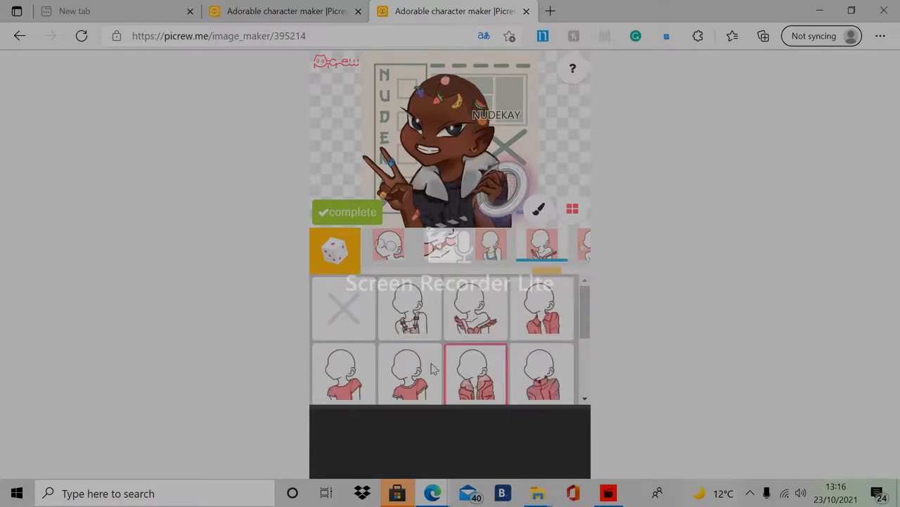
left_click(476, 308)
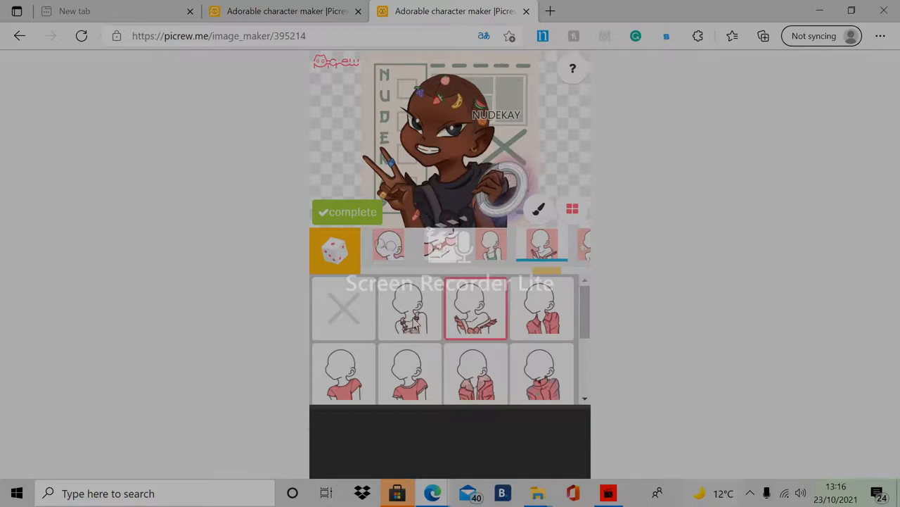
scroll("down", 3)
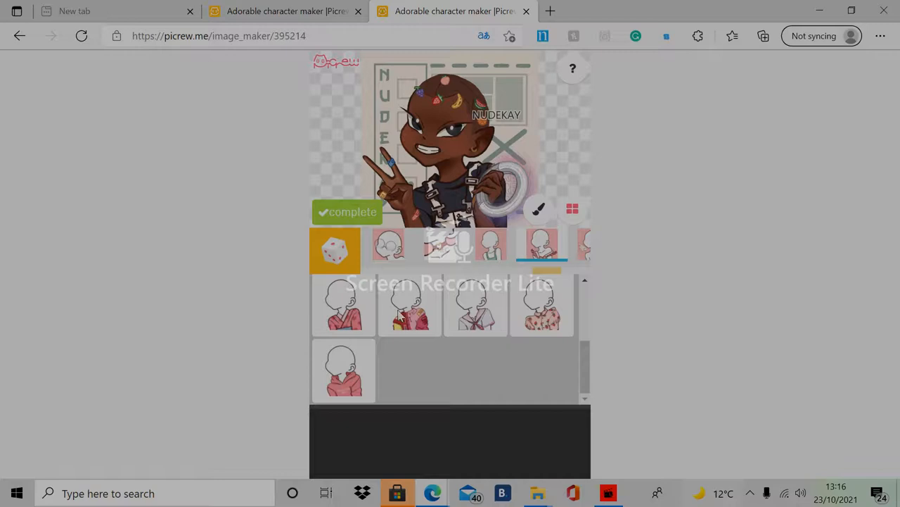
left_click(344, 305)
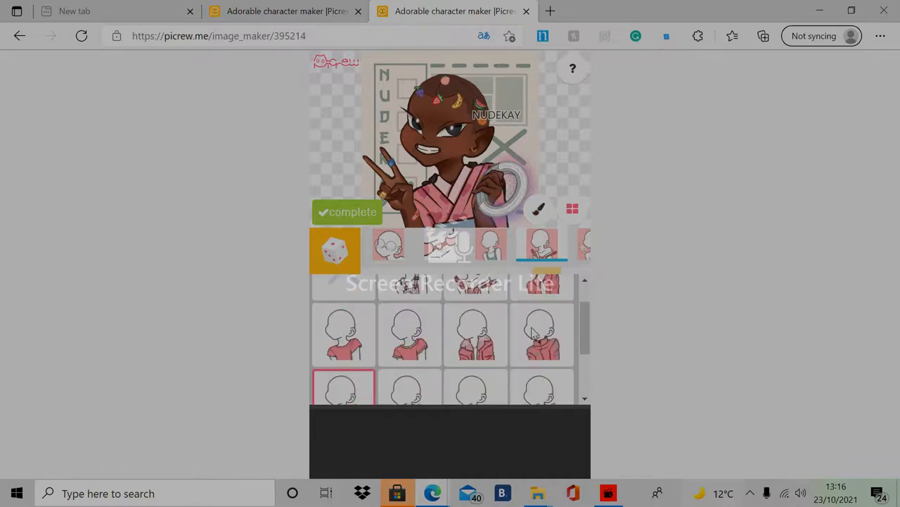
left_click(410, 334)
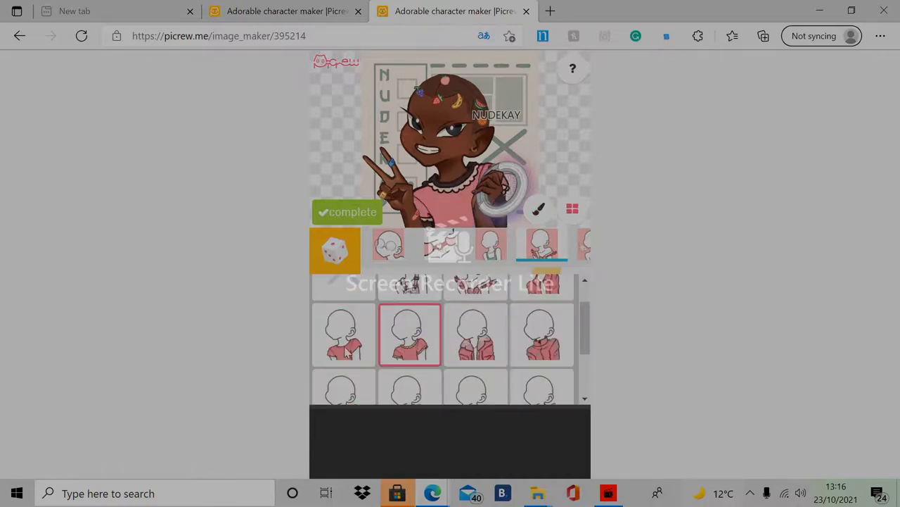
left_click(344, 334)
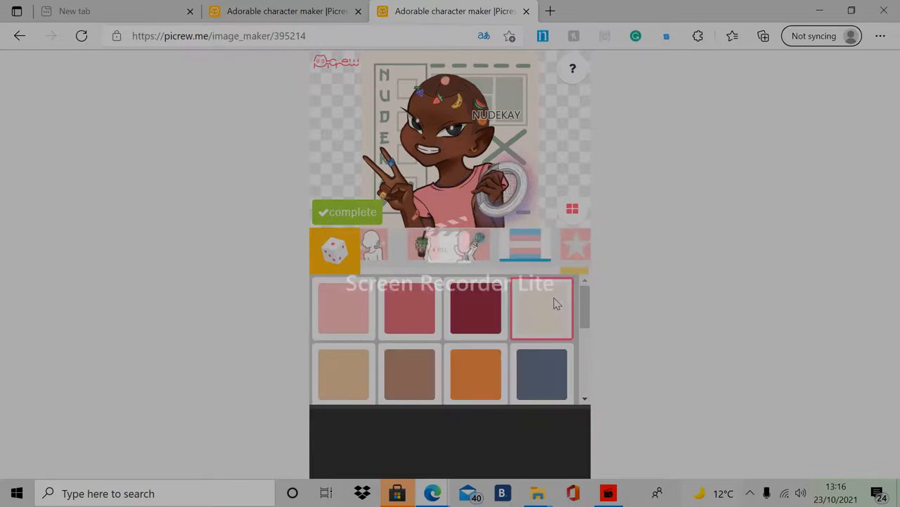
Try pink, then orange background and an orange circle, and restore the NUDEKAY panel backdrop.
left_click(410, 308)
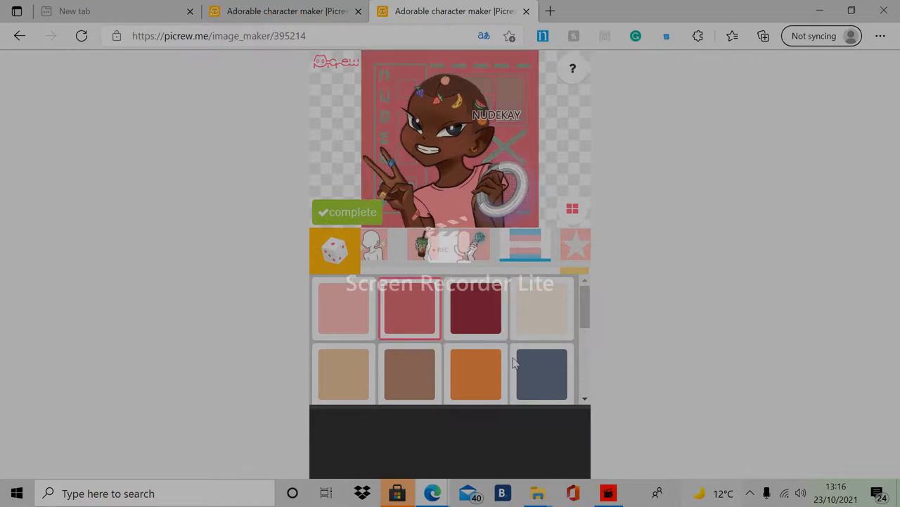
left_click(572, 247)
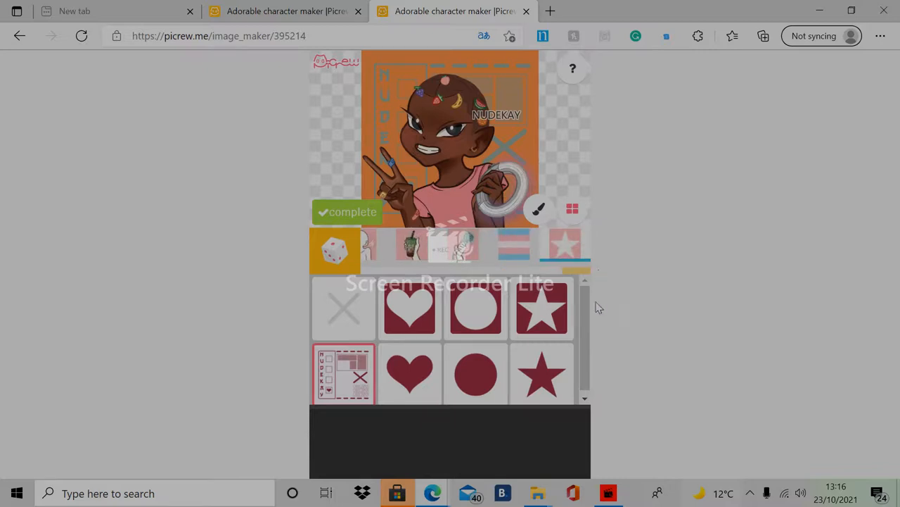
mouse_move(597, 319)
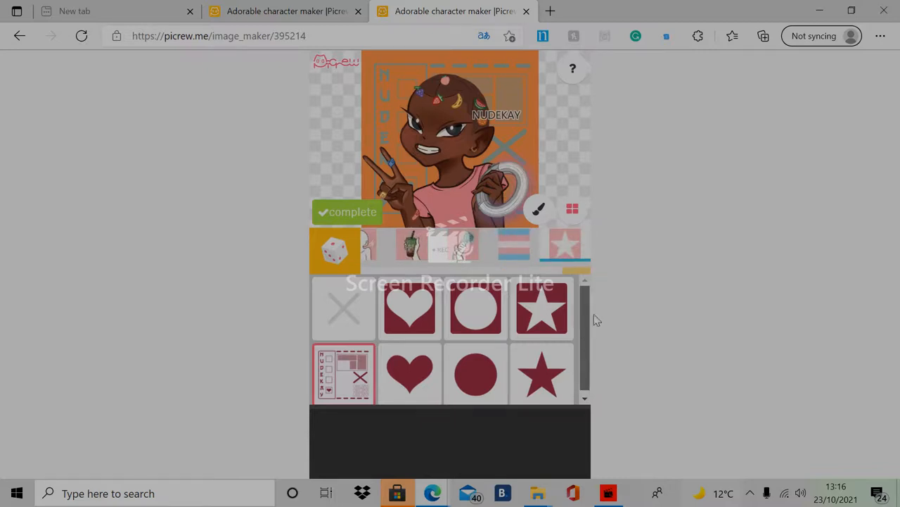
left_click(475, 310)
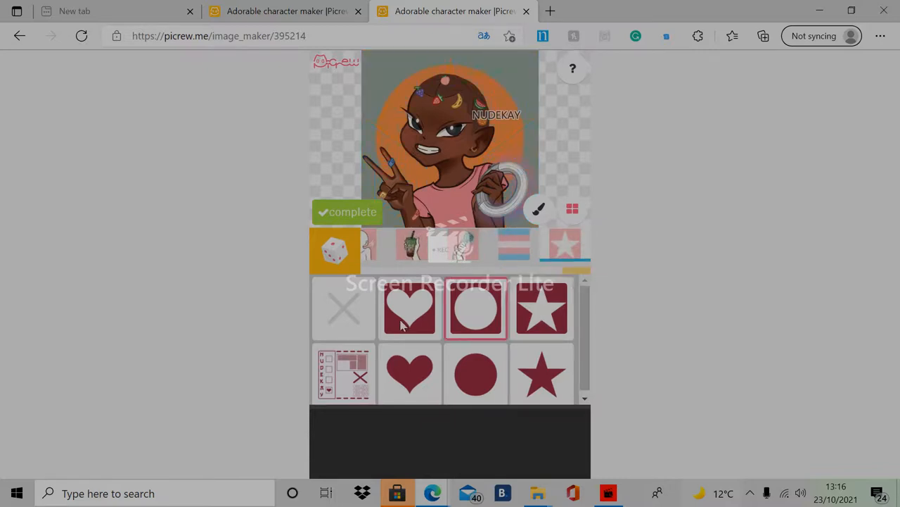
left_click(542, 374)
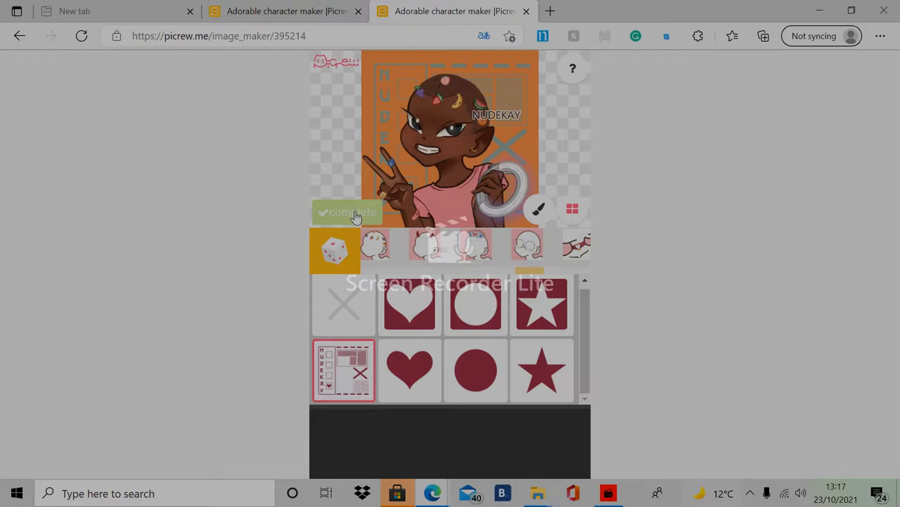
mouse_move(511, 321)
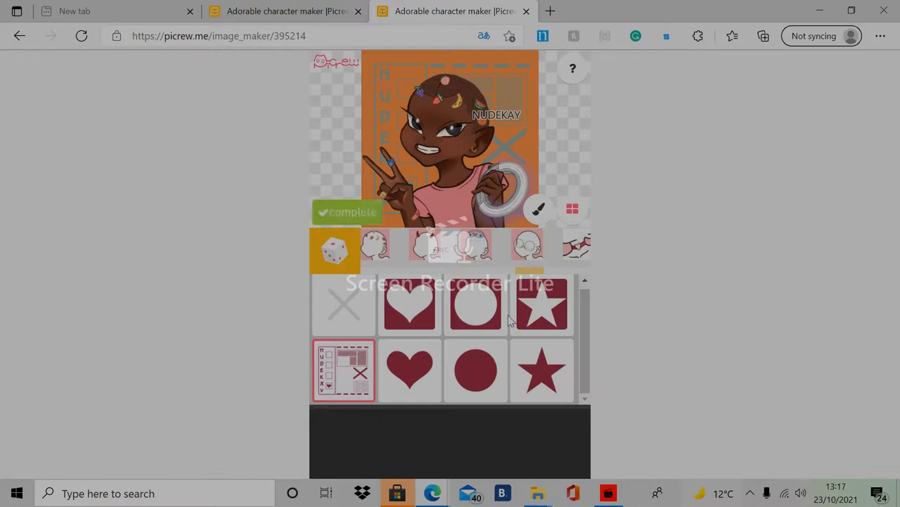
mouse_move(327, 280)
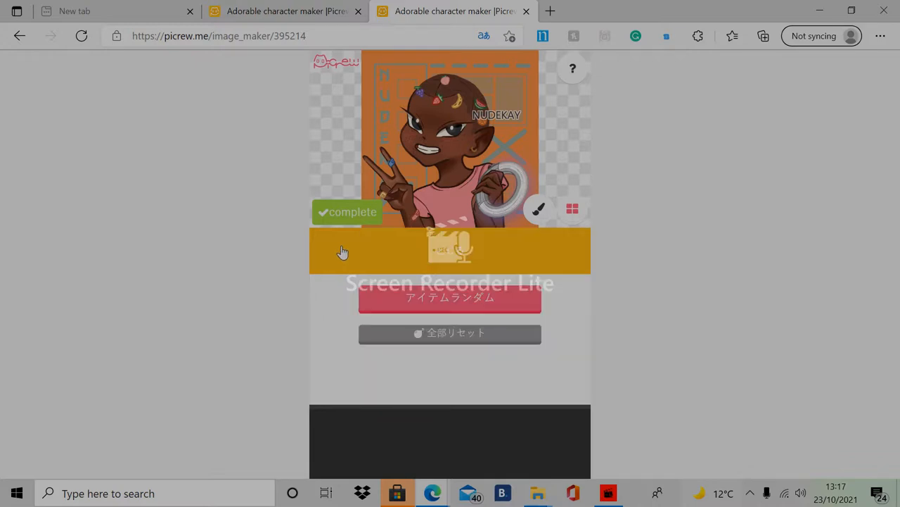
mouse_move(352, 157)
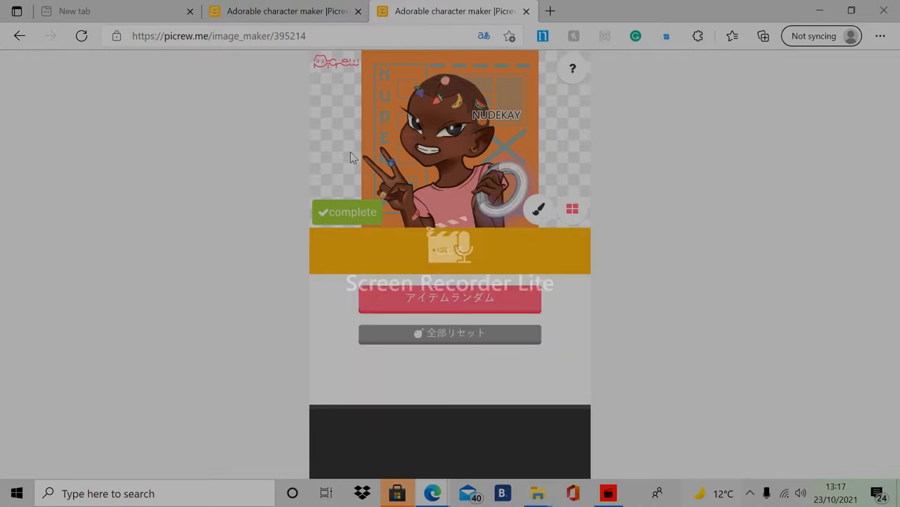
Randomize the avatar's items twice with the item-random button.
left_click(449, 297)
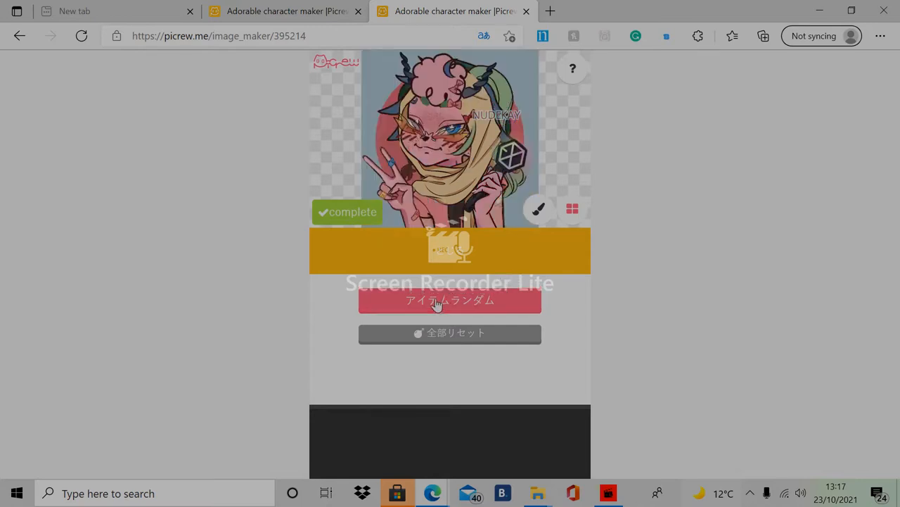
left_click(449, 300)
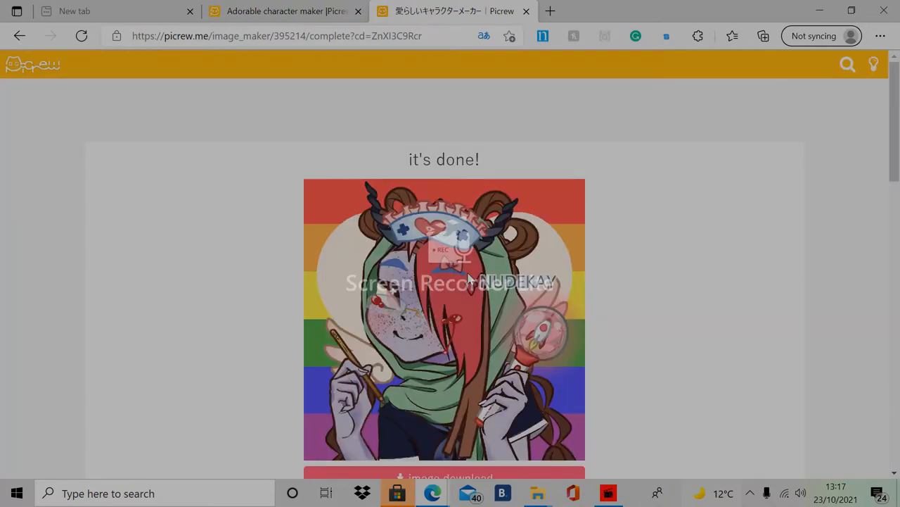
Scroll down the 'it's done!' page to the sharing section.
scroll("down", 3)
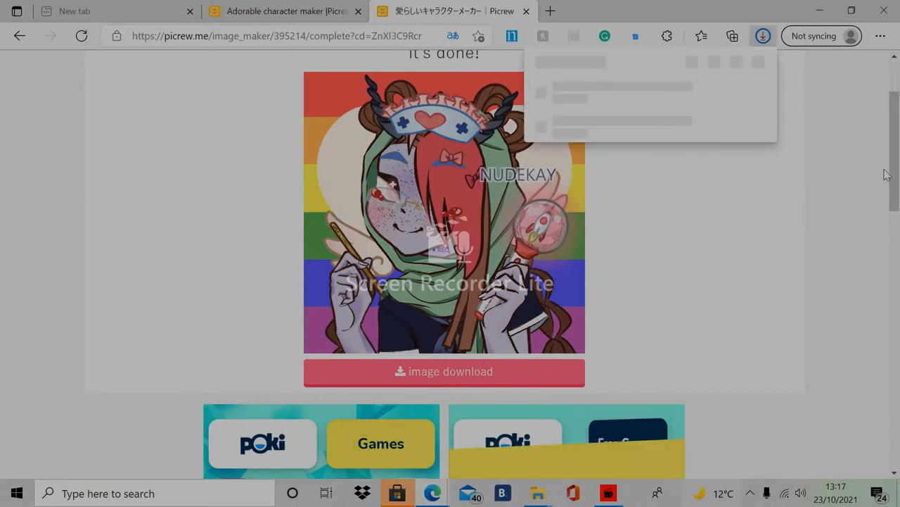
scroll("down", 3)
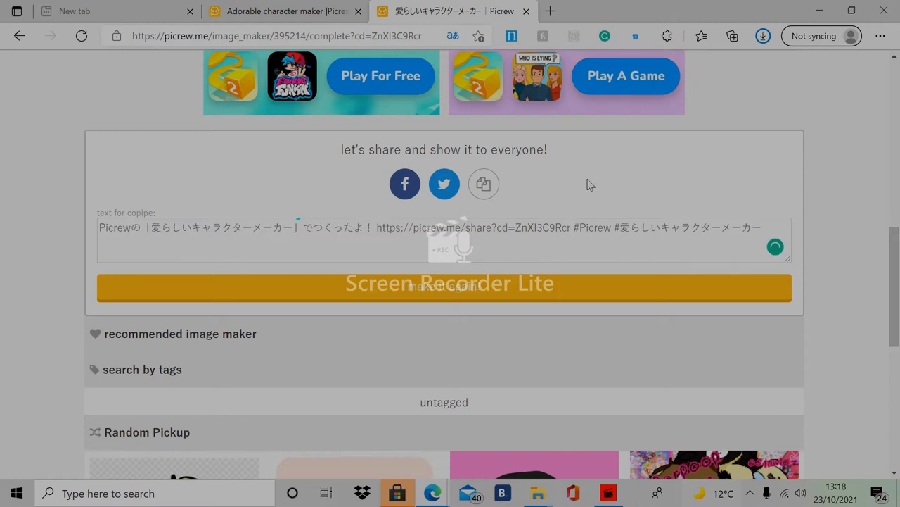
Scroll below the share text box and choose 'make it again!' to restart the avatar maker.
scroll("down", 3)
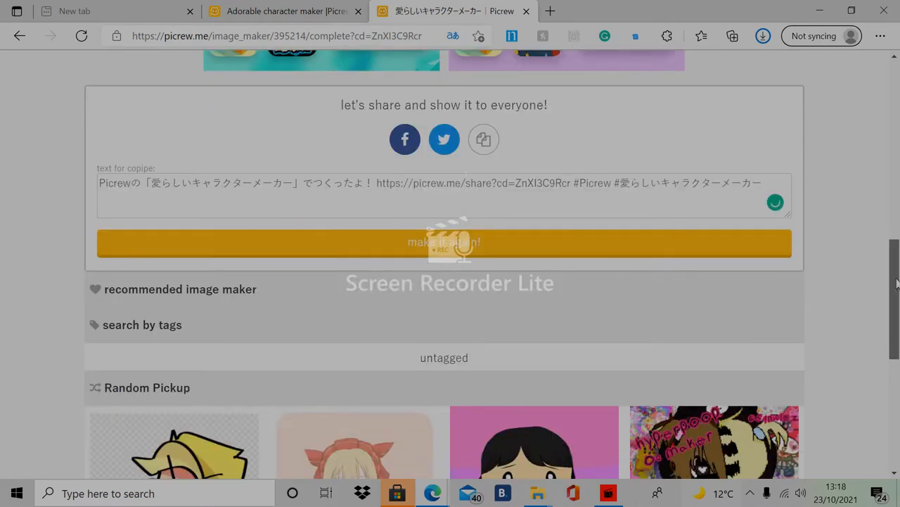
scroll("down", 3)
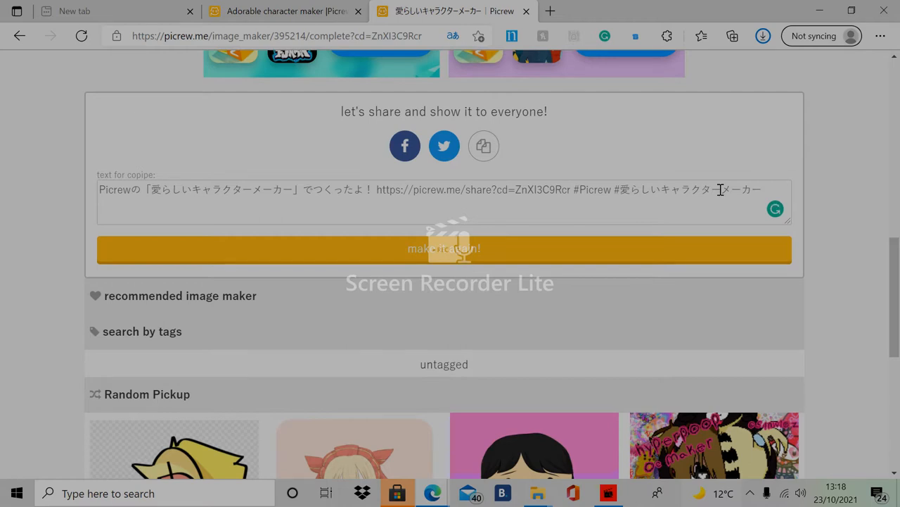
left_click(444, 248)
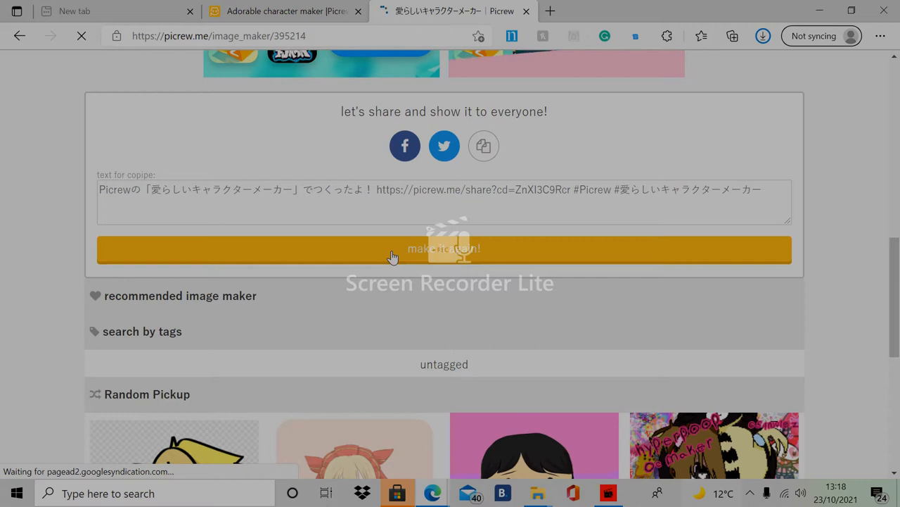
left_click(444, 249)
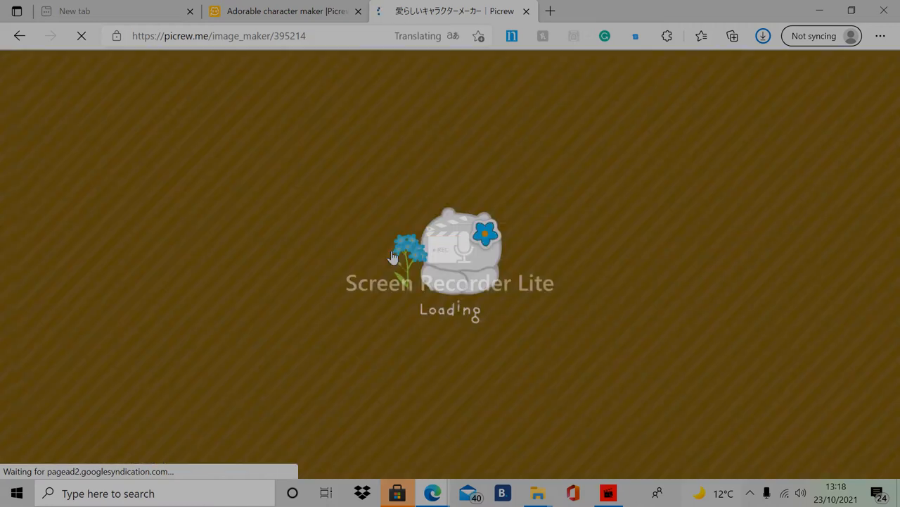